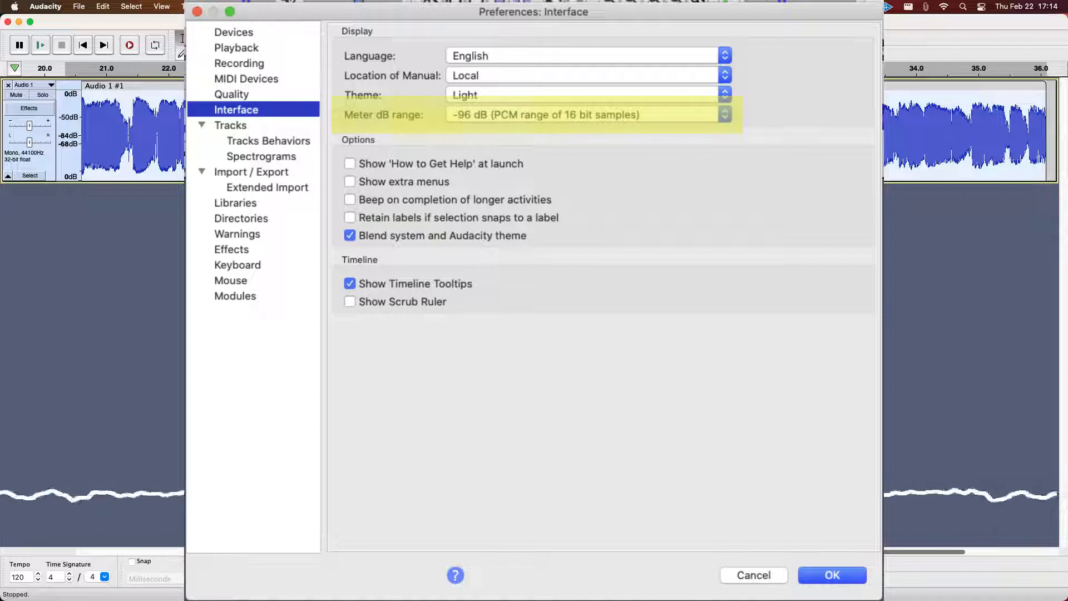
Confirm the -96 dB meter range and close the Preferences dialog.
{"action": "left_click", "coordinate": [831, 575]}
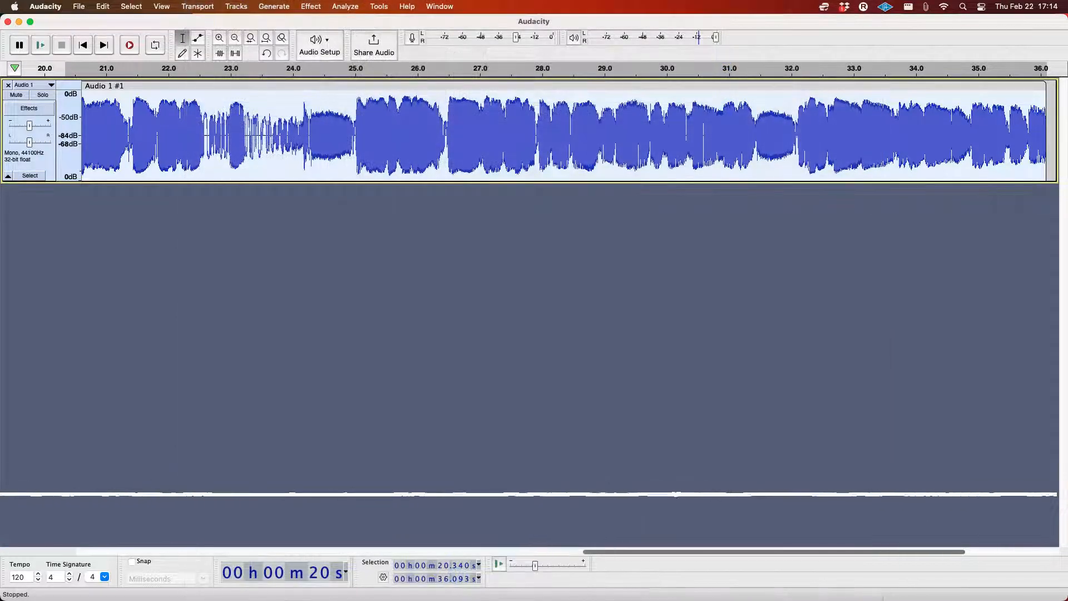